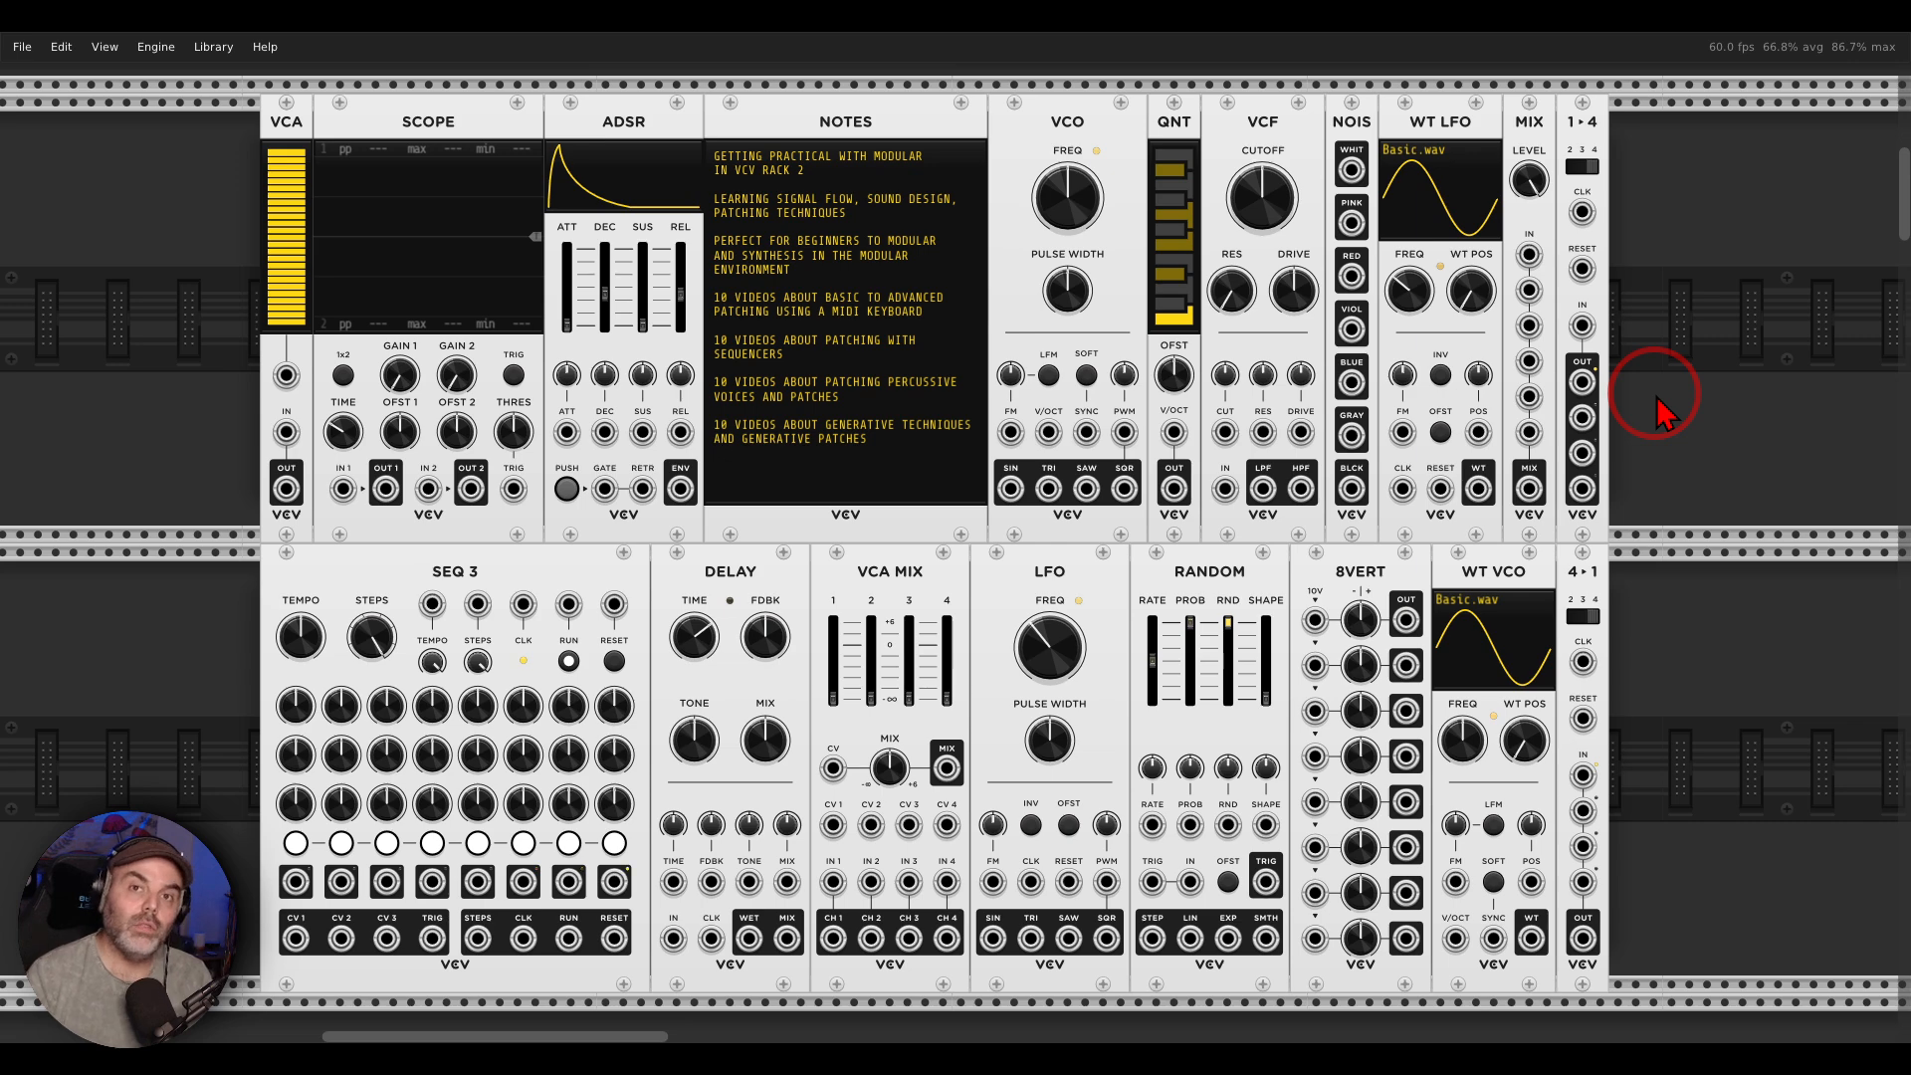
scroll("down", 3)
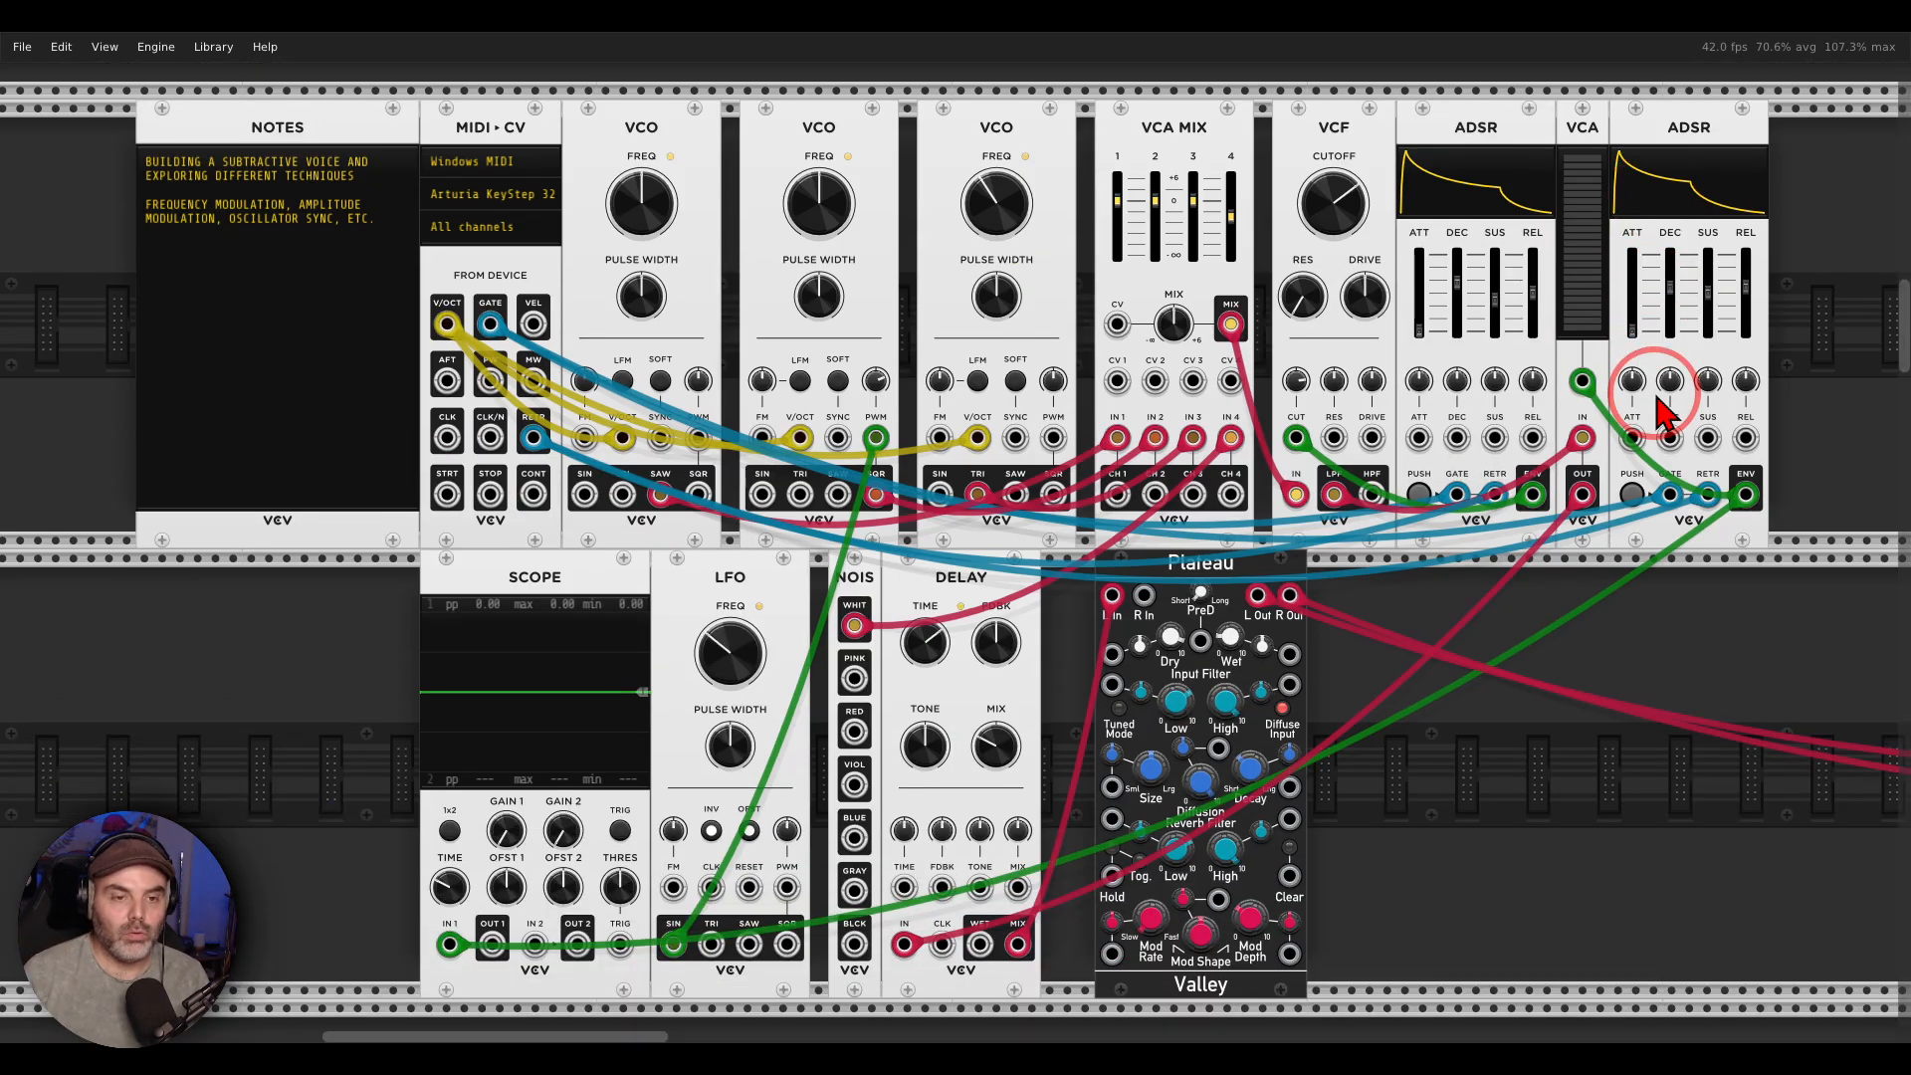
mouse_move(1521, 751)
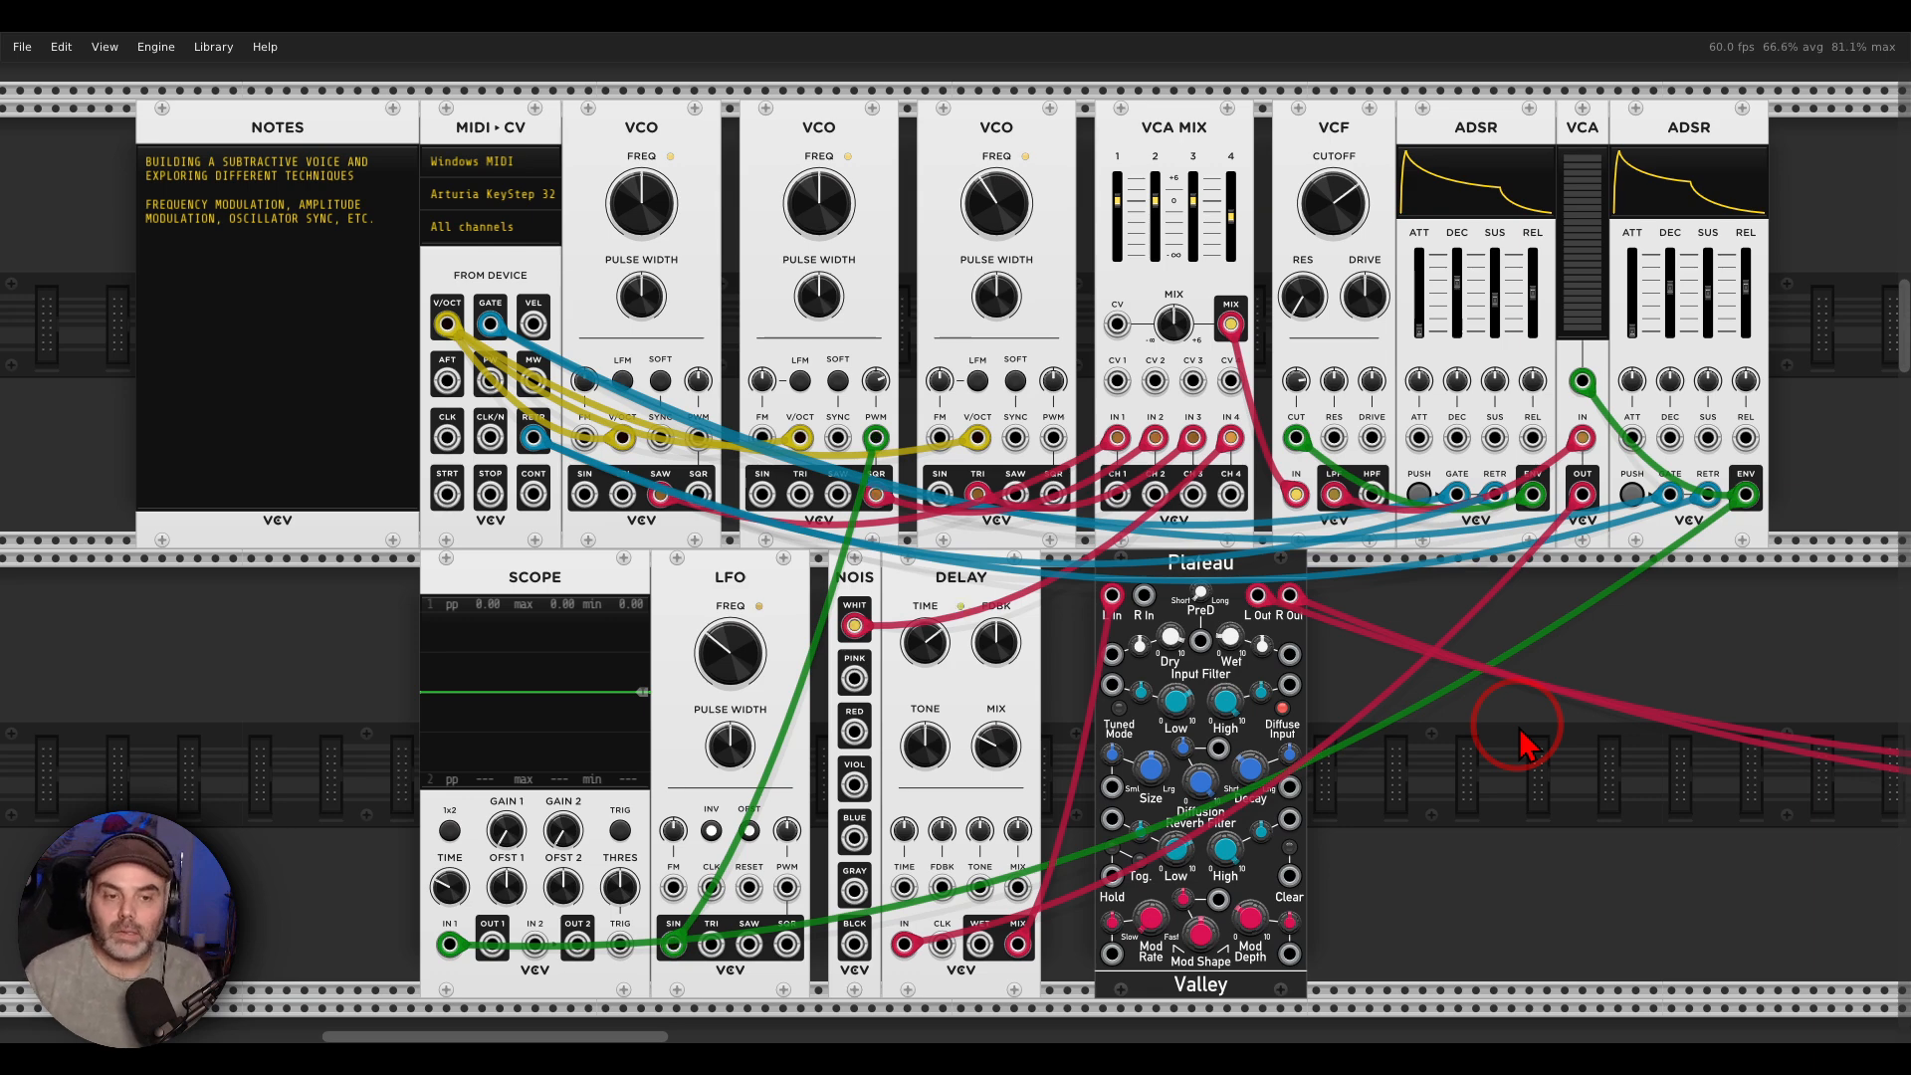
scroll("down", 3)
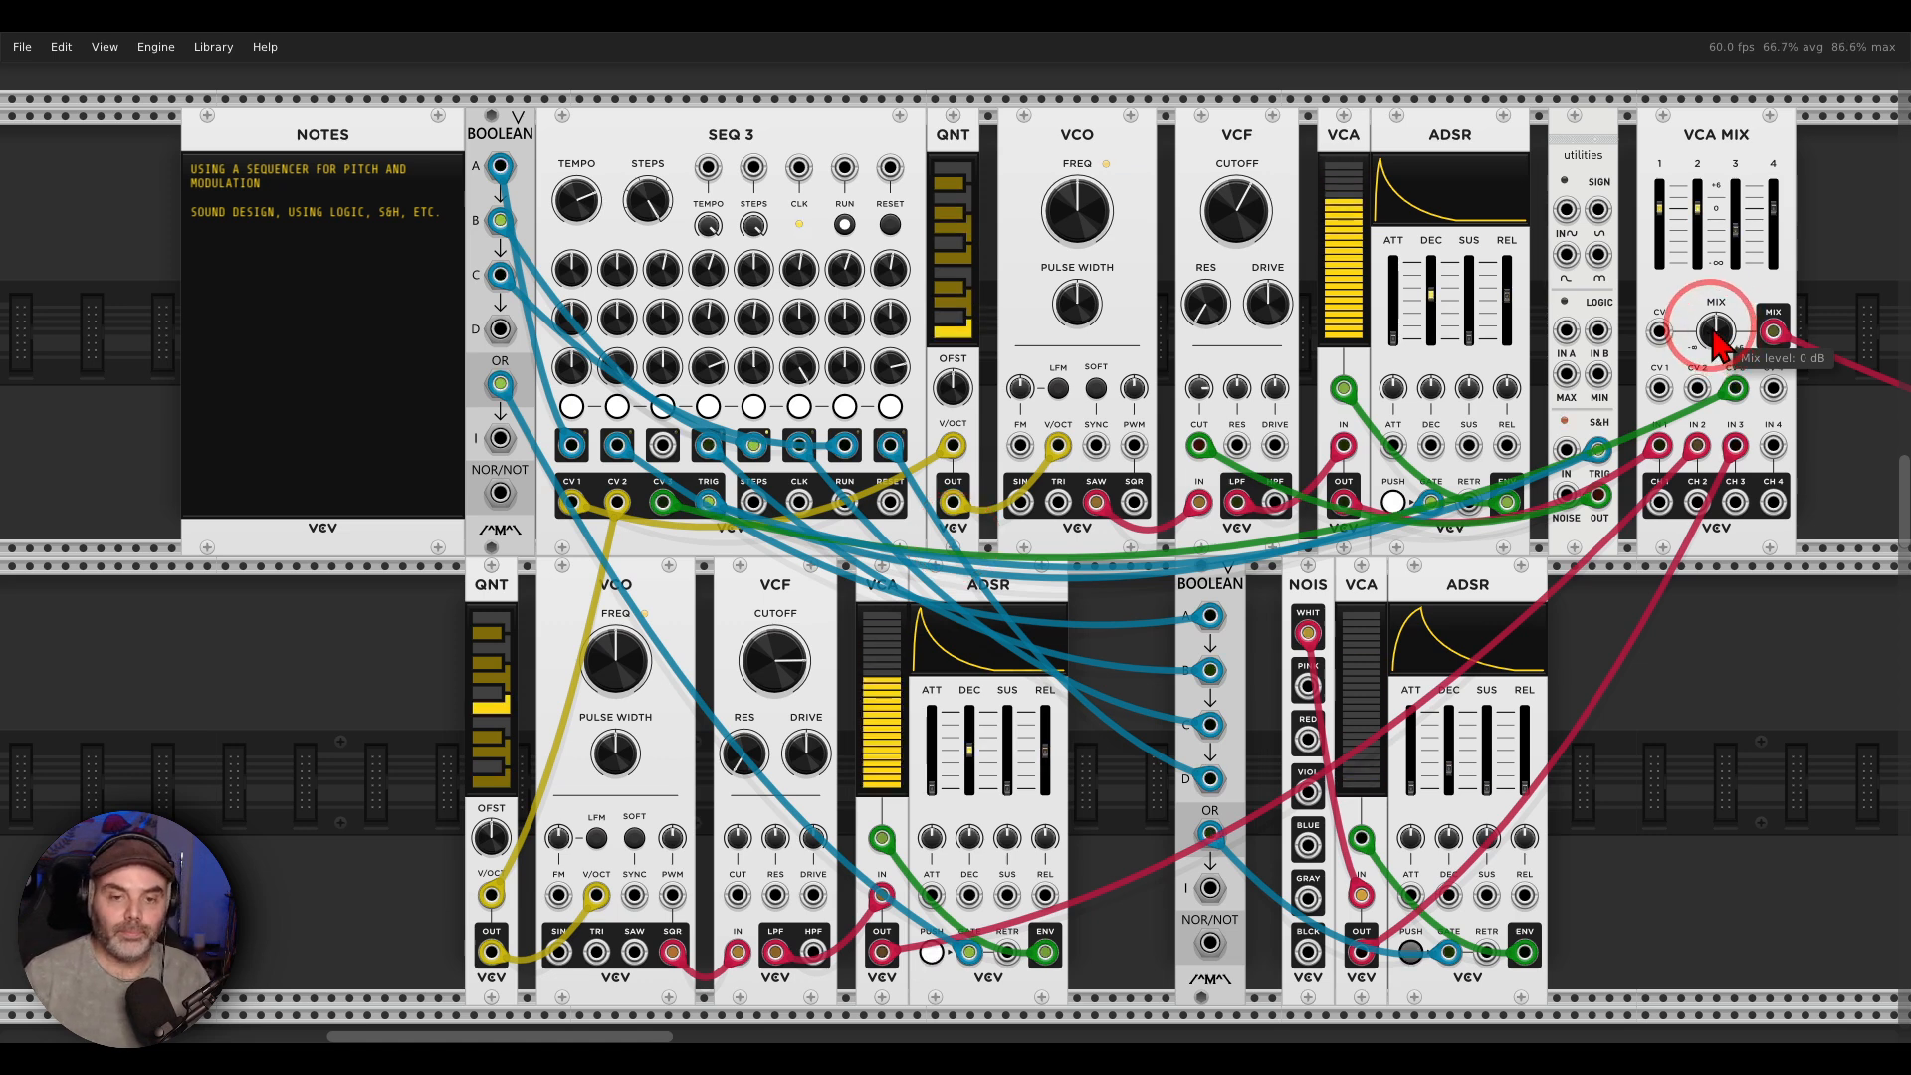
scroll("down", 3)
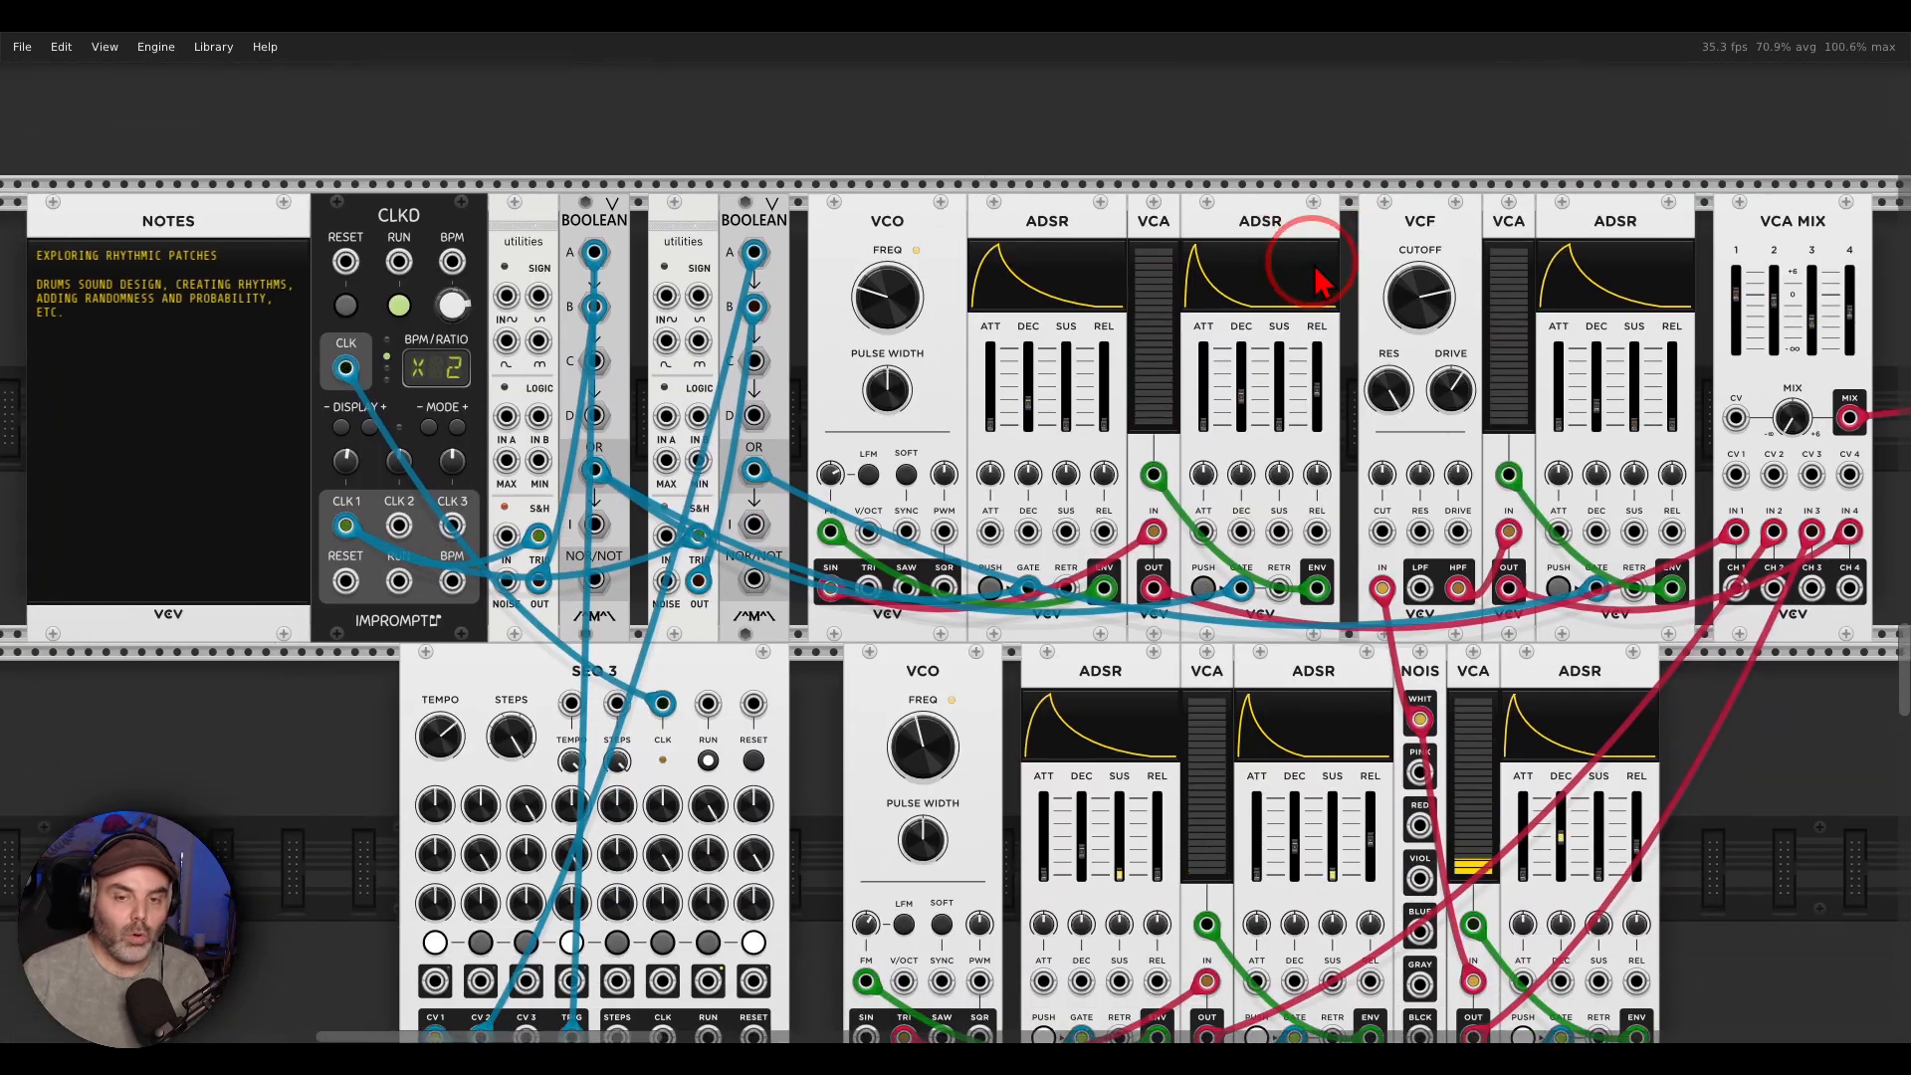
scroll("down", 3)
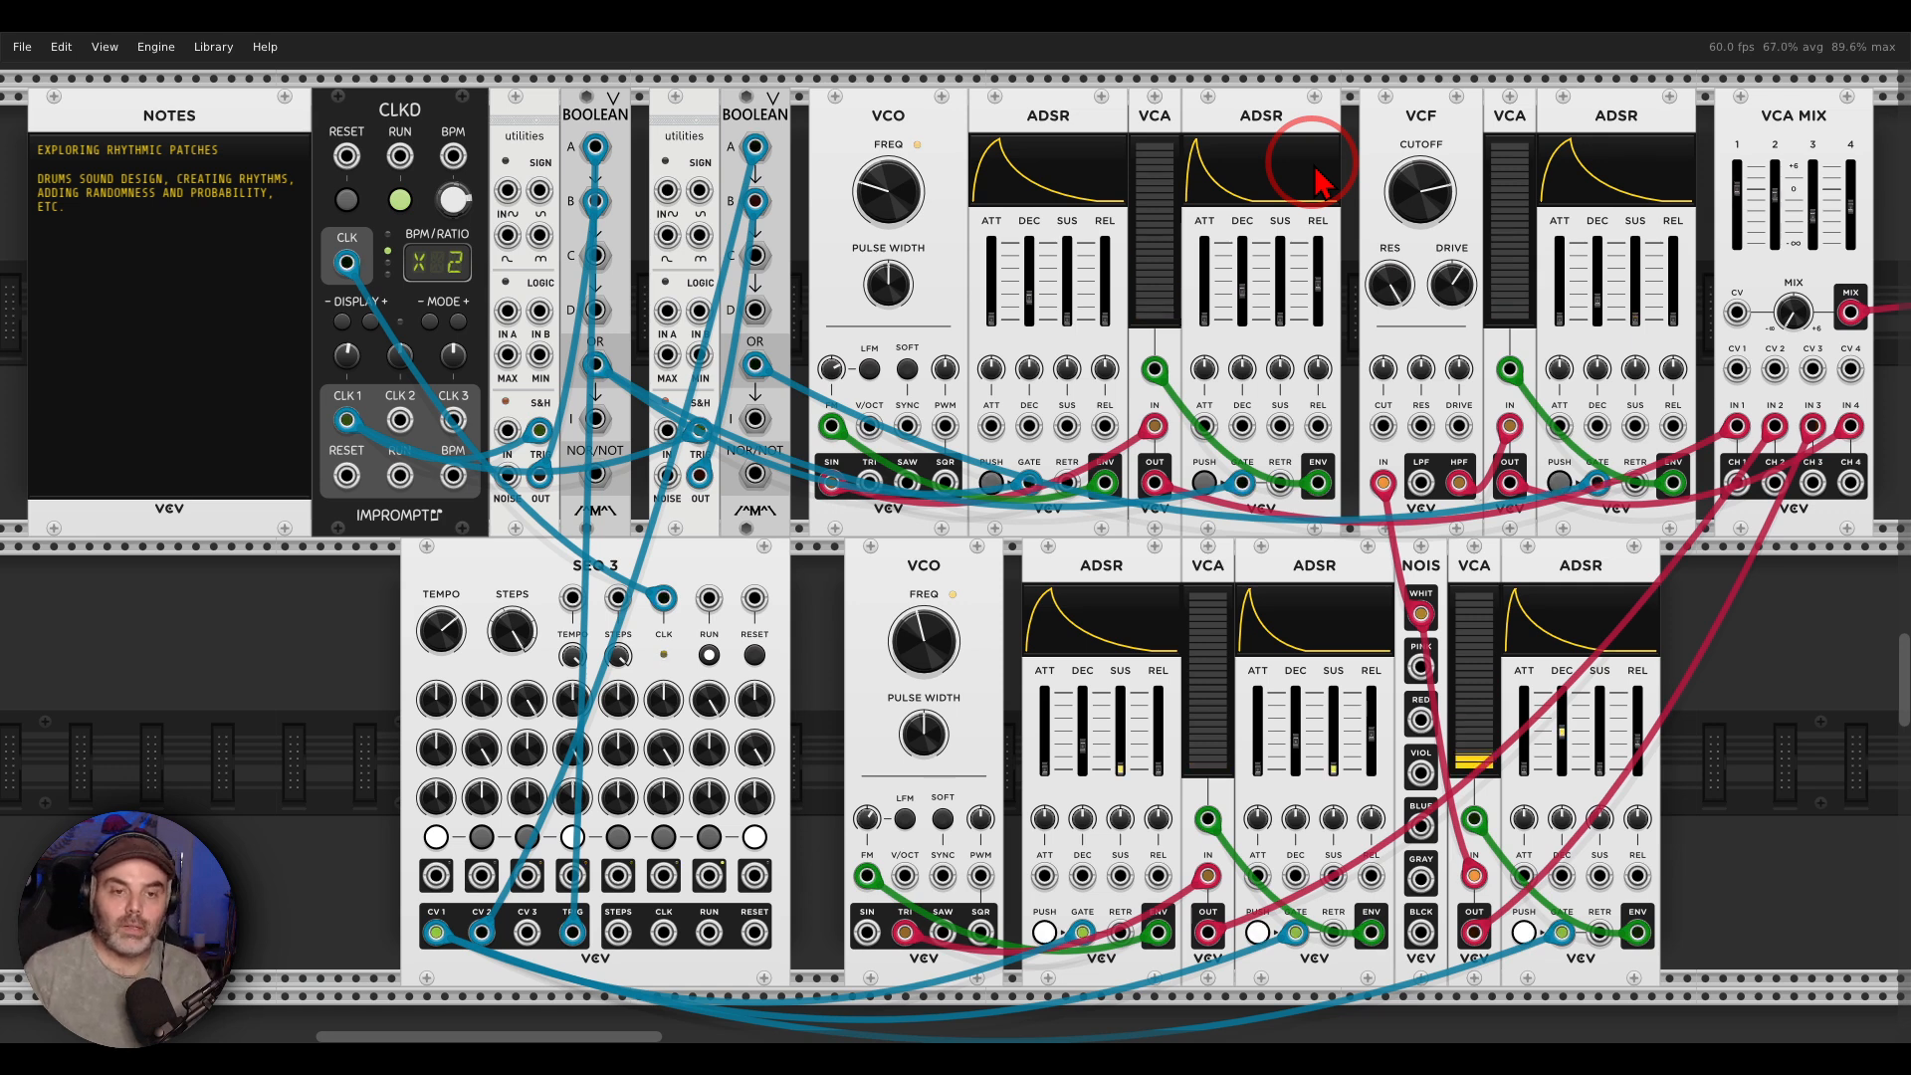
mouse_move(1736, 293)
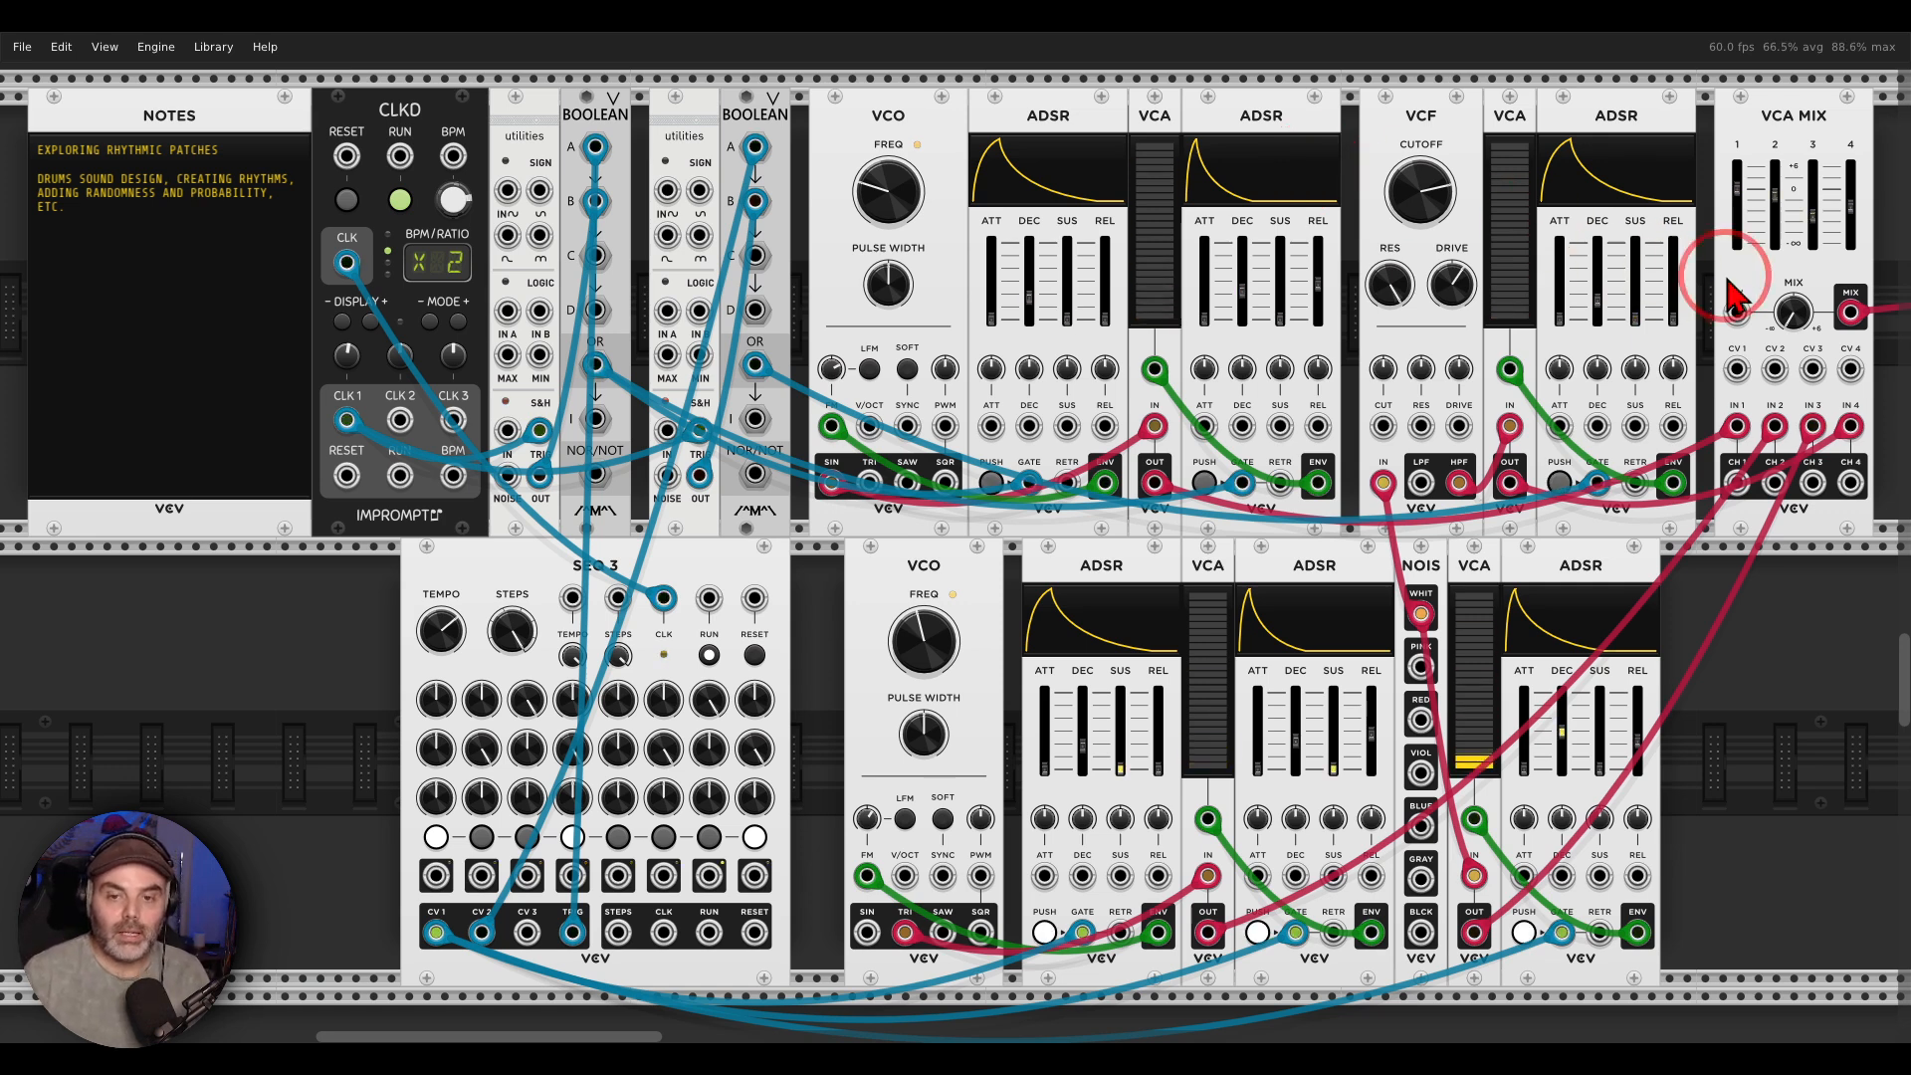
mouse_move(1793, 314)
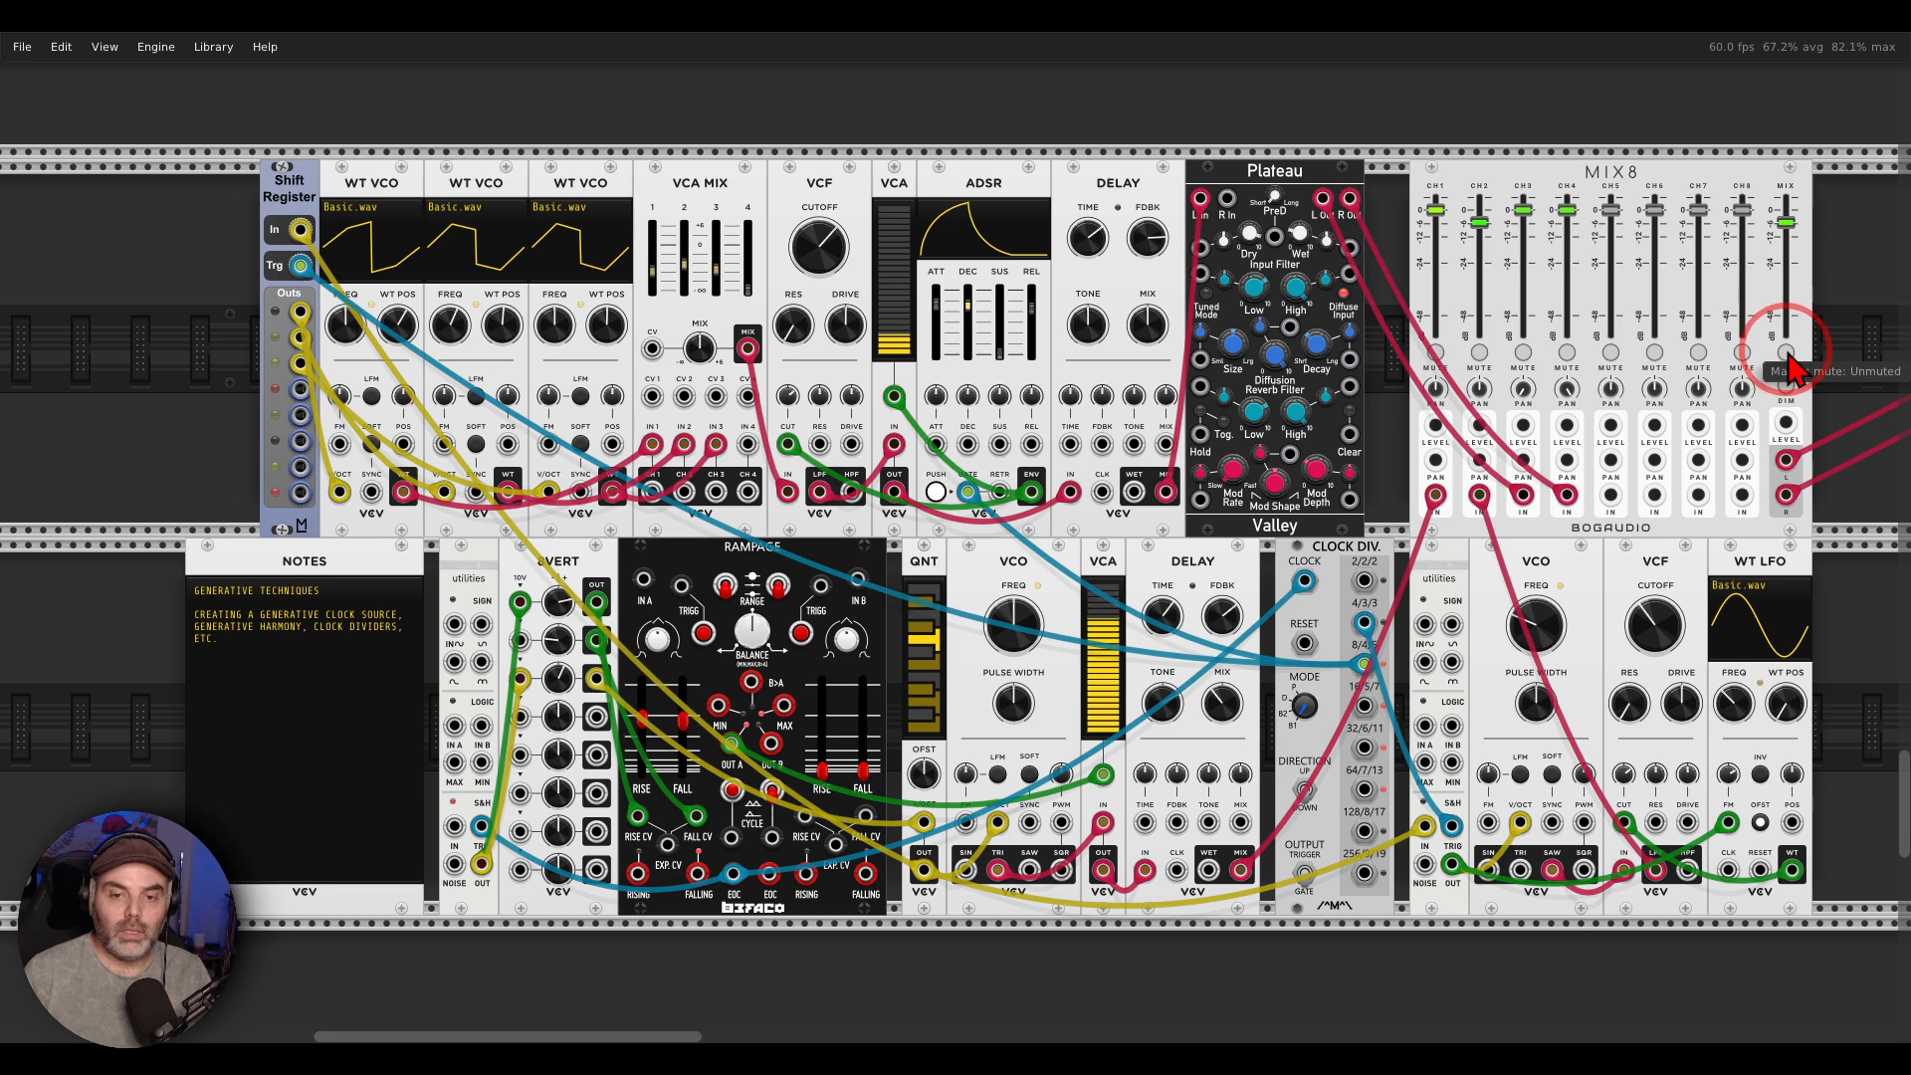
scroll("down", 3)
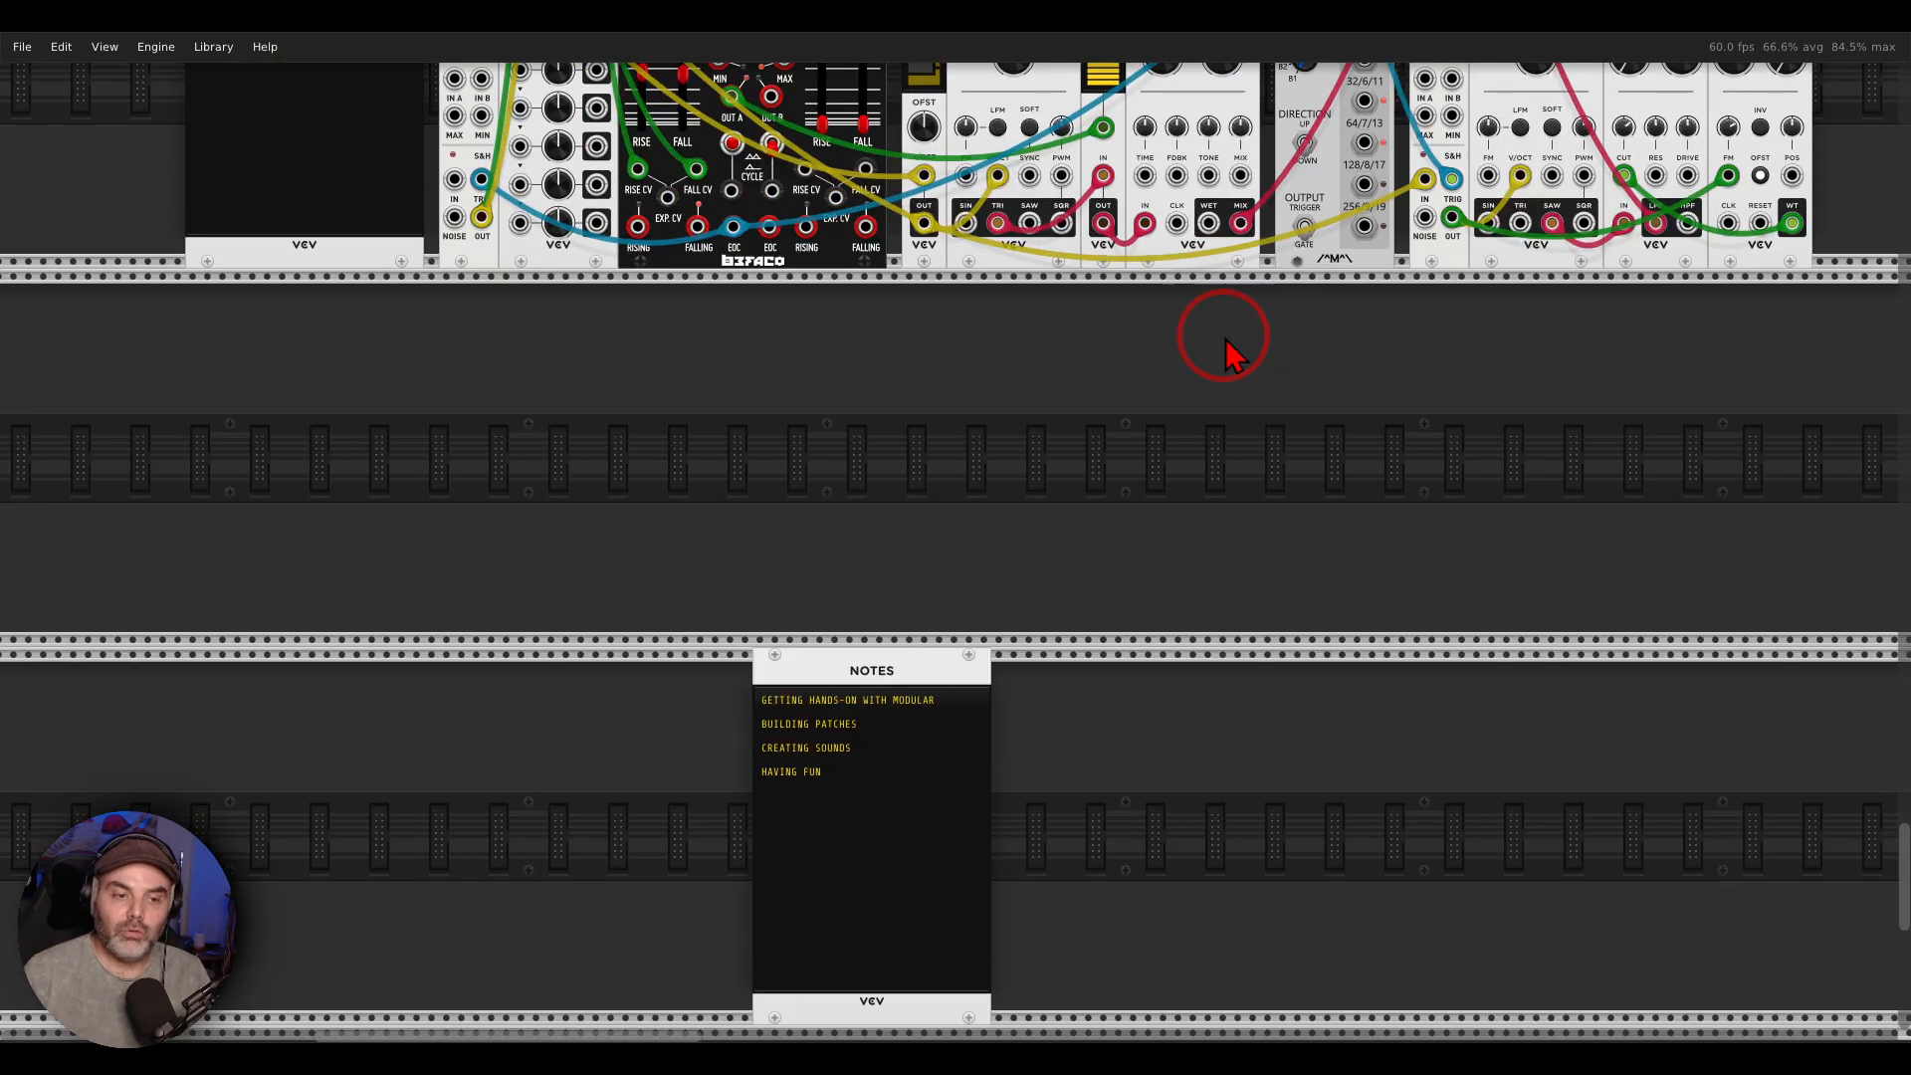